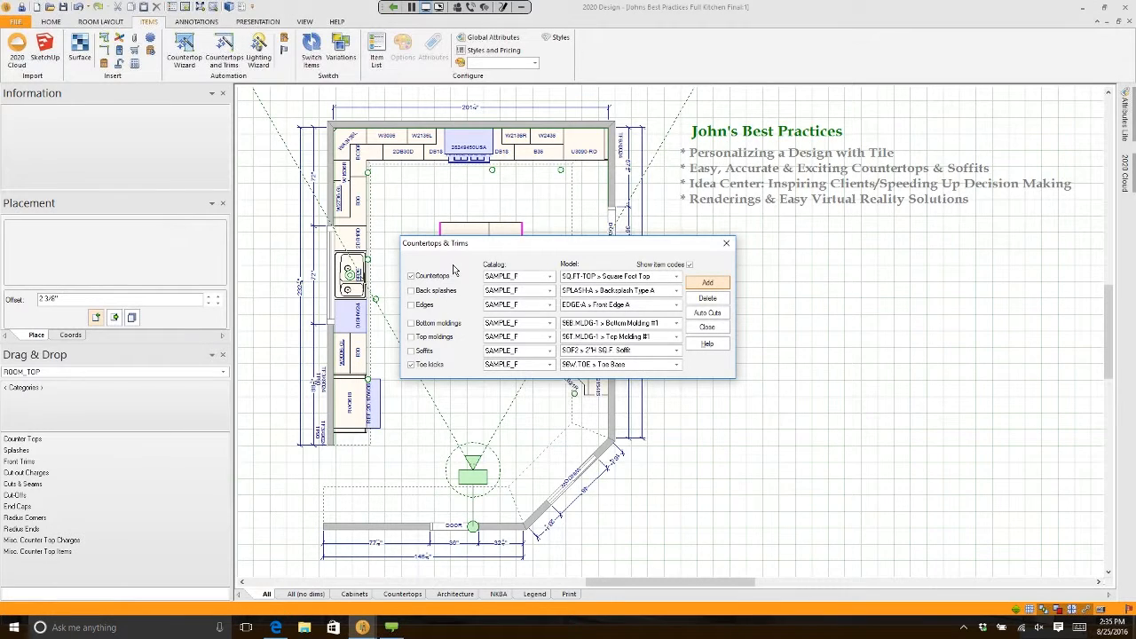
Set the countertop model to a slab kitchen top in Countertops & Trims.
{"action": "left_click", "coordinate": [676, 277]}
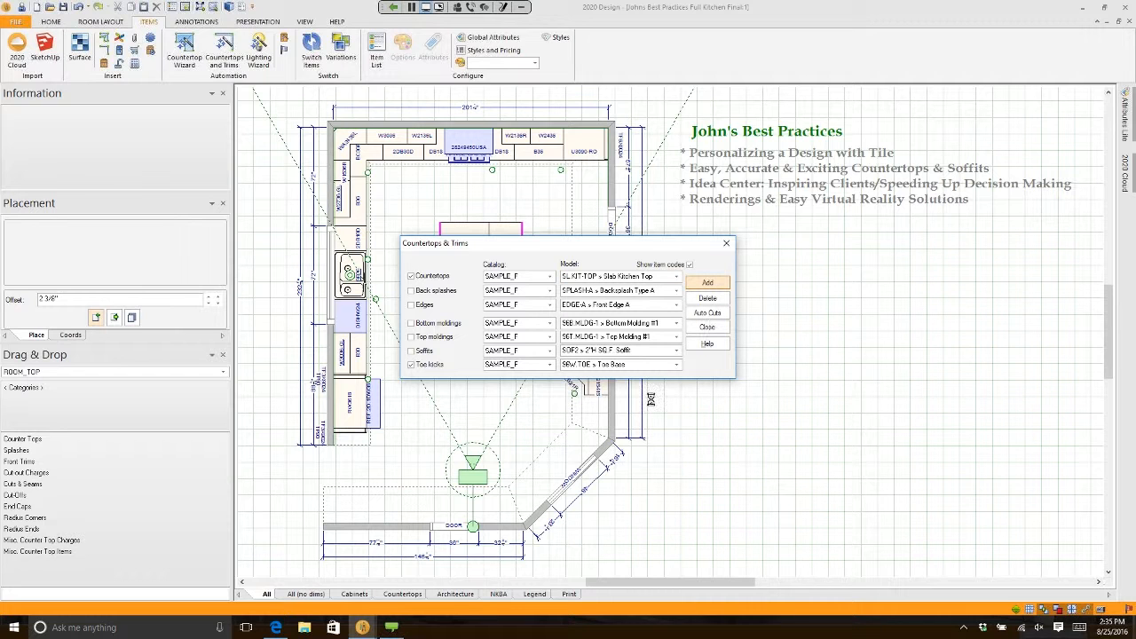
Close the countertop settings and view the island base cabinets up close.
{"action": "left_click", "coordinate": [707, 282]}
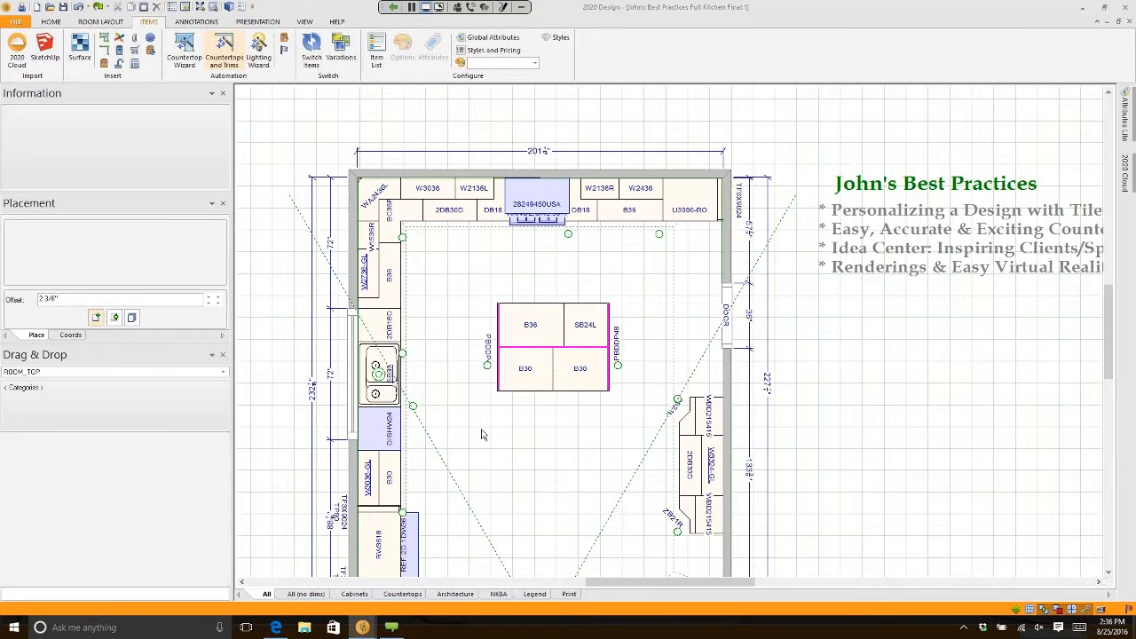
Reopen Countertops and Trims, accept the settings, and begin the back-wall countertop.
{"action": "left_click", "coordinate": [216, 44]}
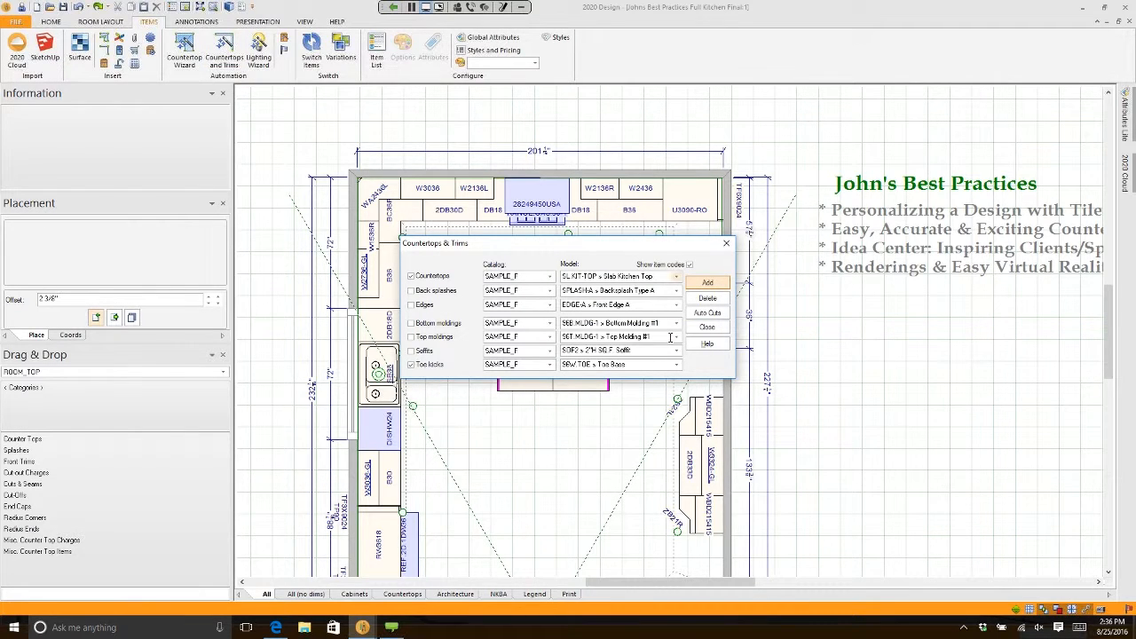
{"action": "left_click", "coordinate": [676, 277]}
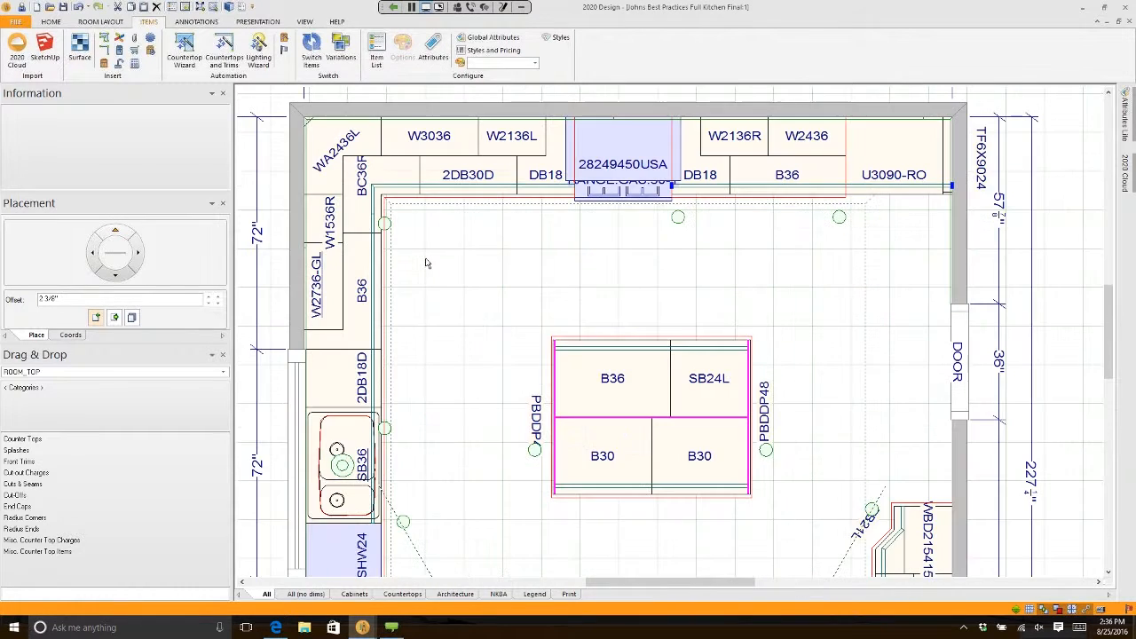
{"action": "mouse_move", "coordinate": [468, 327]}
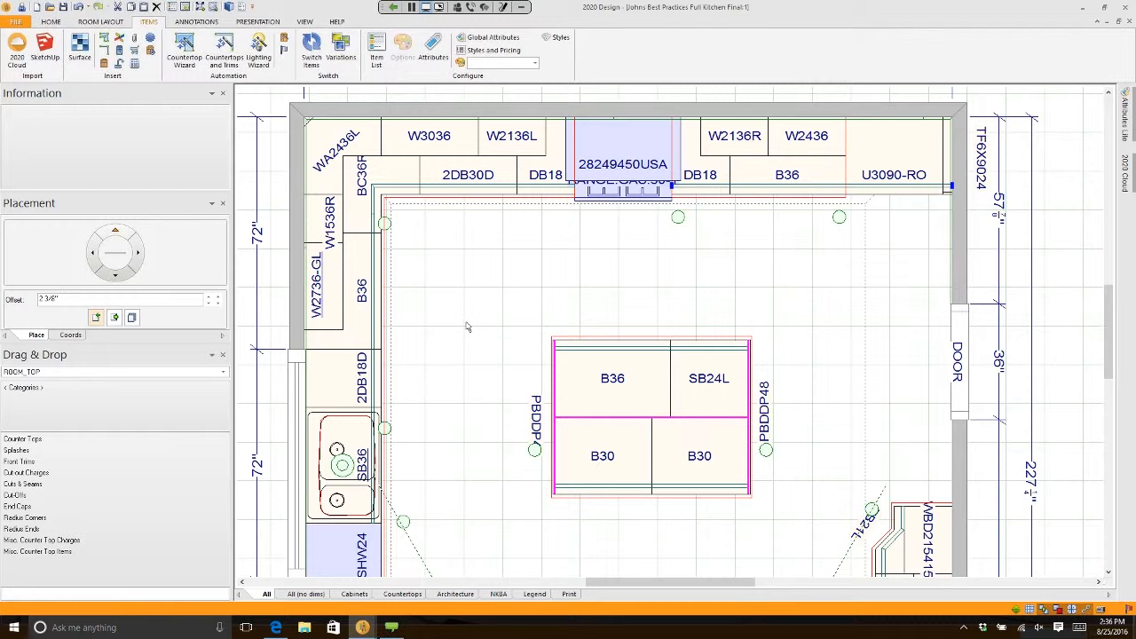